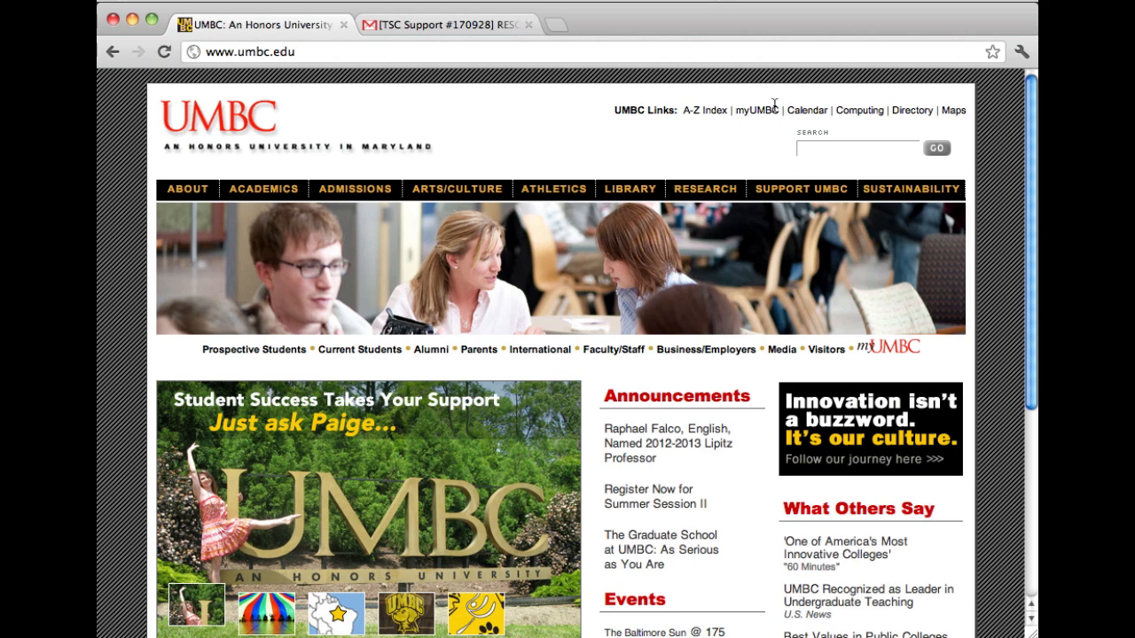
# Log in to myUMBC from the UMBC home page with username s45.
pyautogui.click(764, 110)
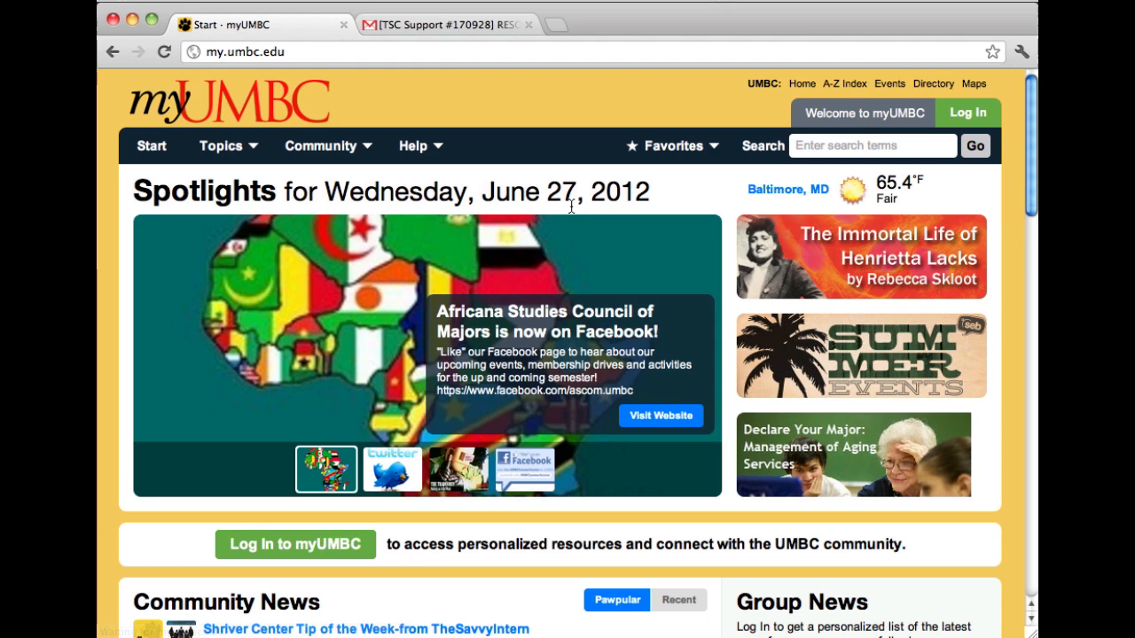
pyautogui.moveTo(1019, 131)
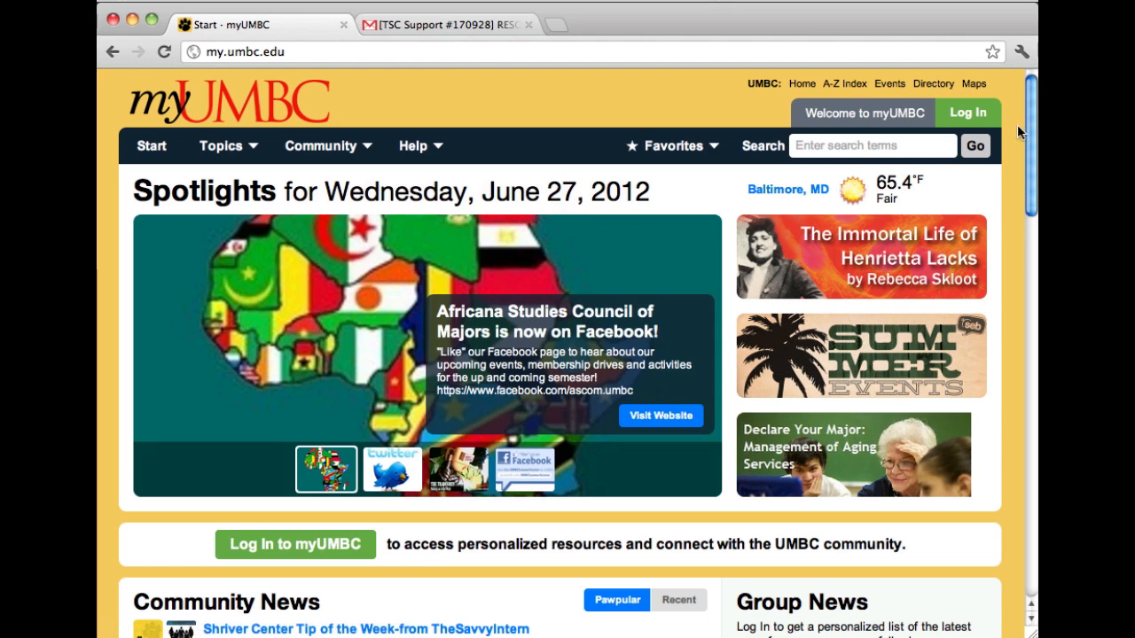
pyautogui.click(980, 111)
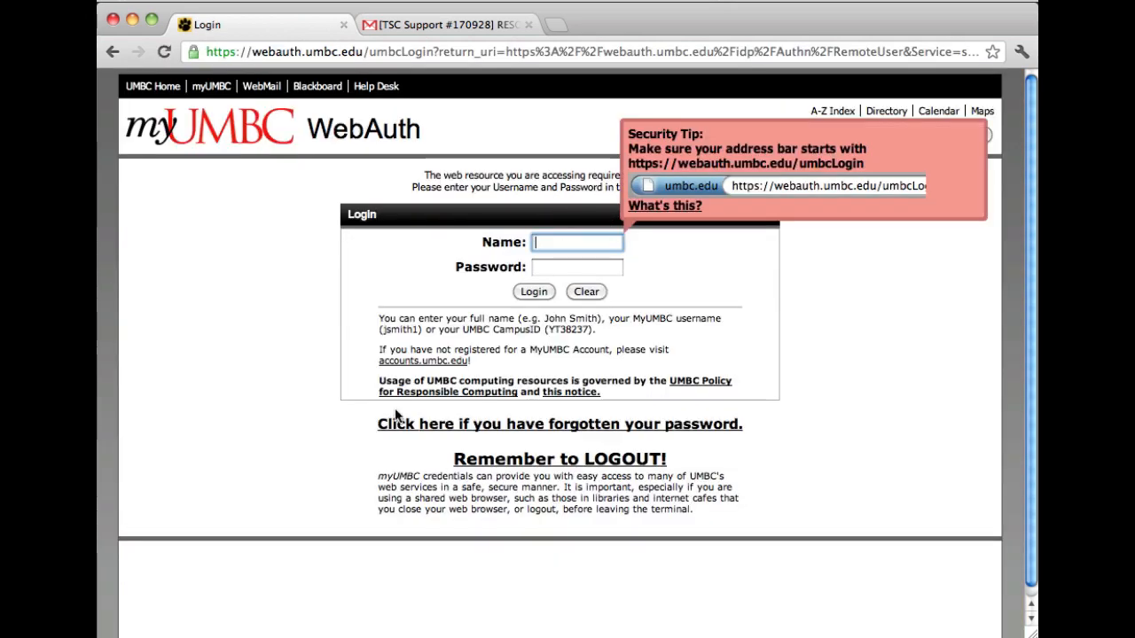
pyautogui.write('s45')
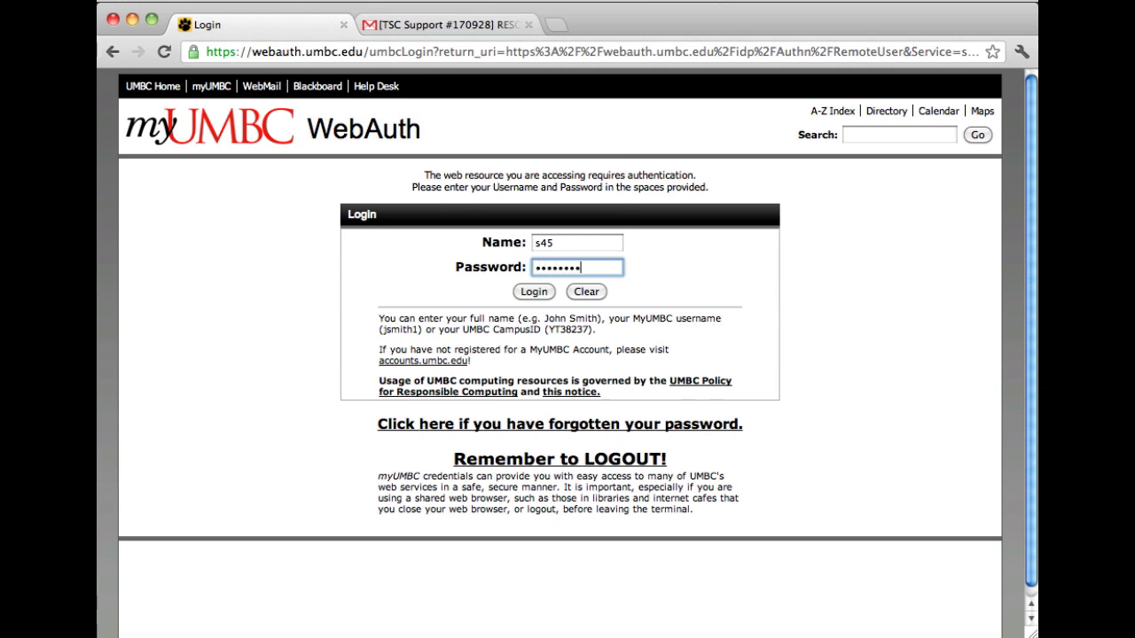
pyautogui.click(533, 292)
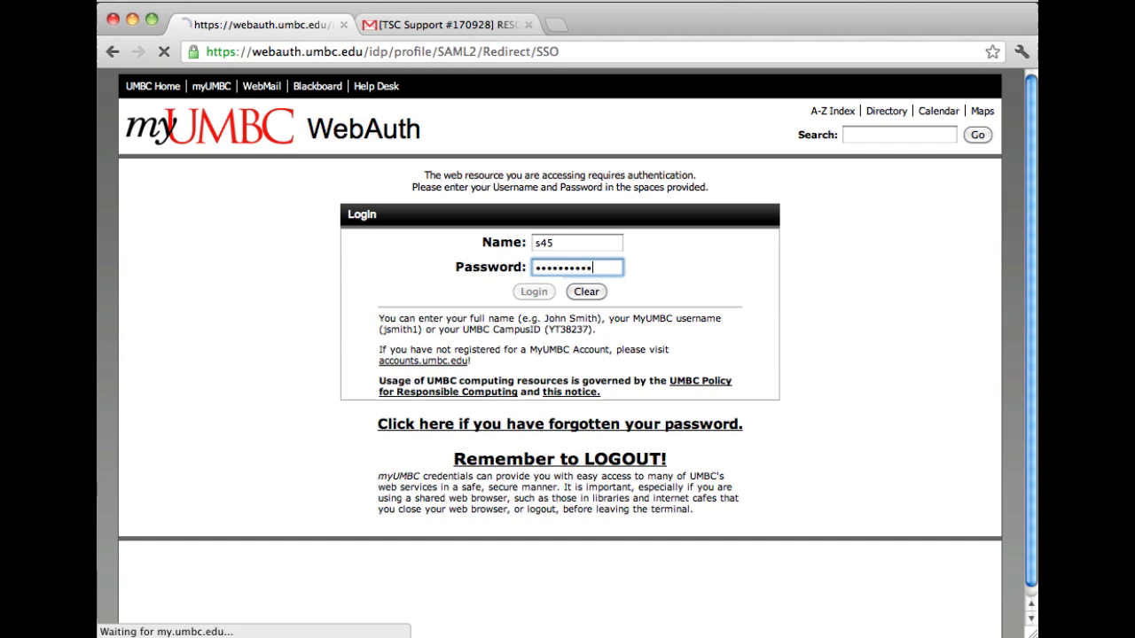
pyautogui.click(534, 292)
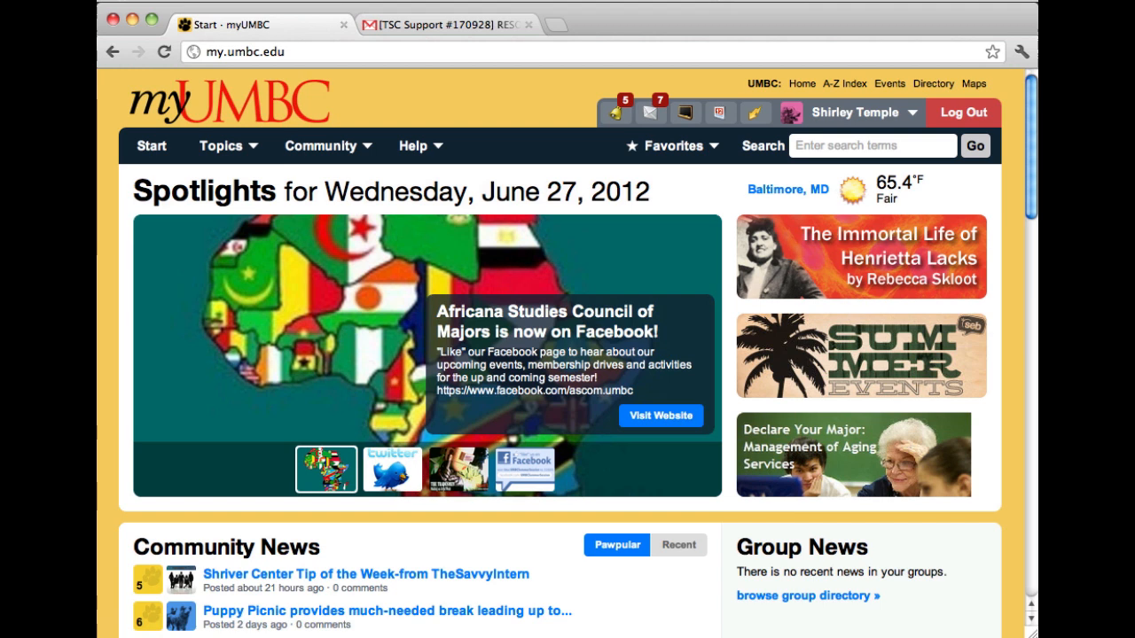
# Go to RT Self Service via Help > Request Help and list open tickets.
pyautogui.click(419, 146)
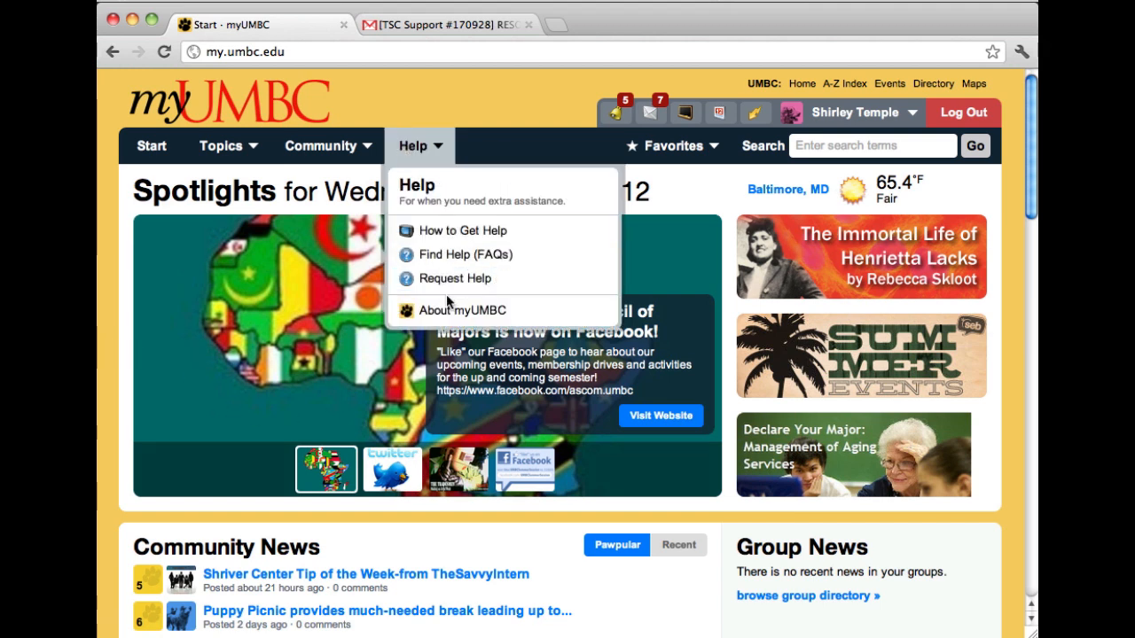
pyautogui.click(456, 279)
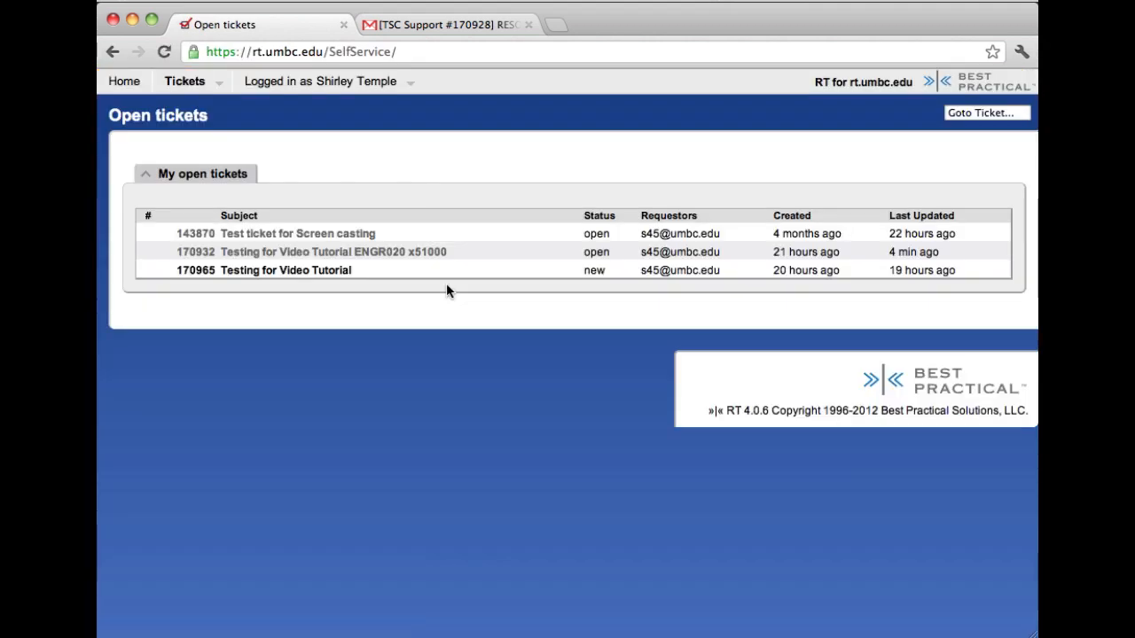
pyautogui.moveTo(261, 198)
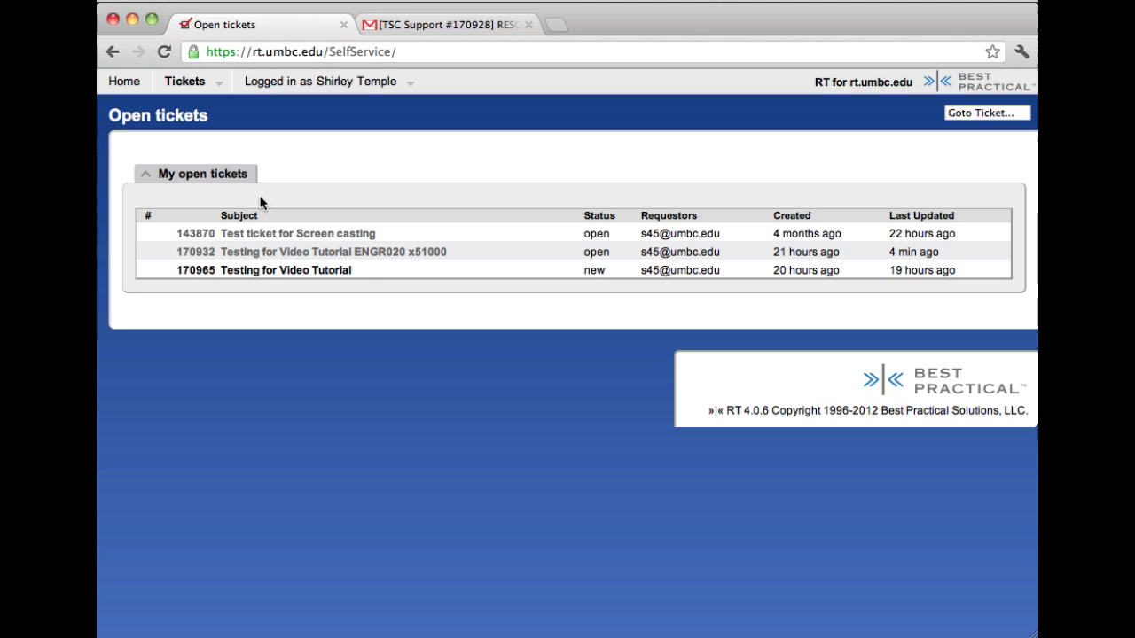
pyautogui.click(184, 81)
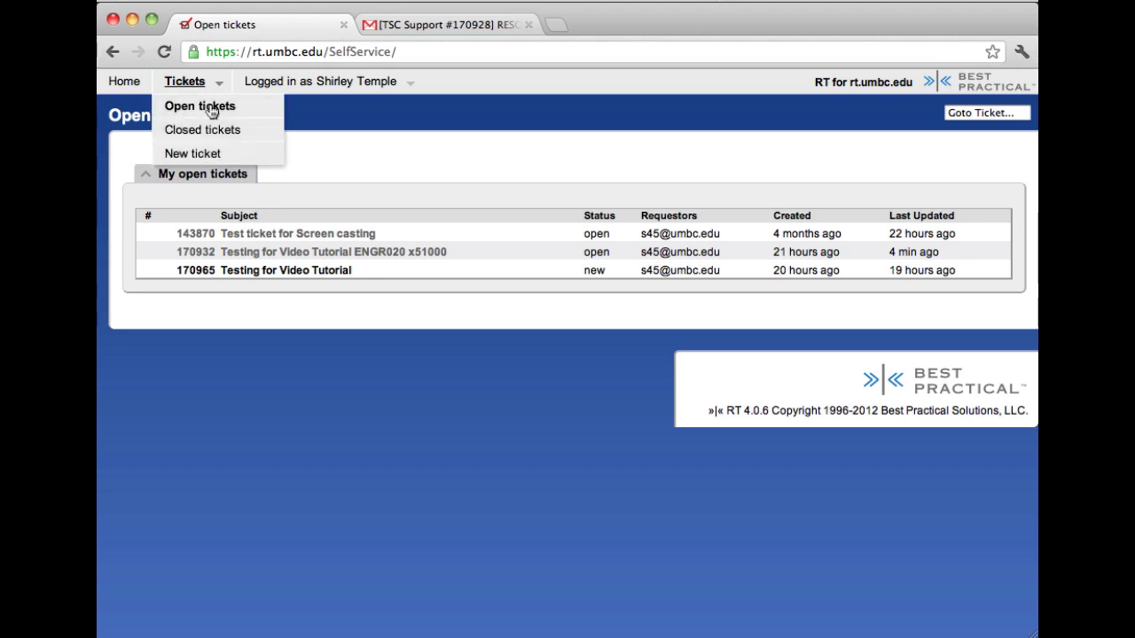
pyautogui.click(202, 130)
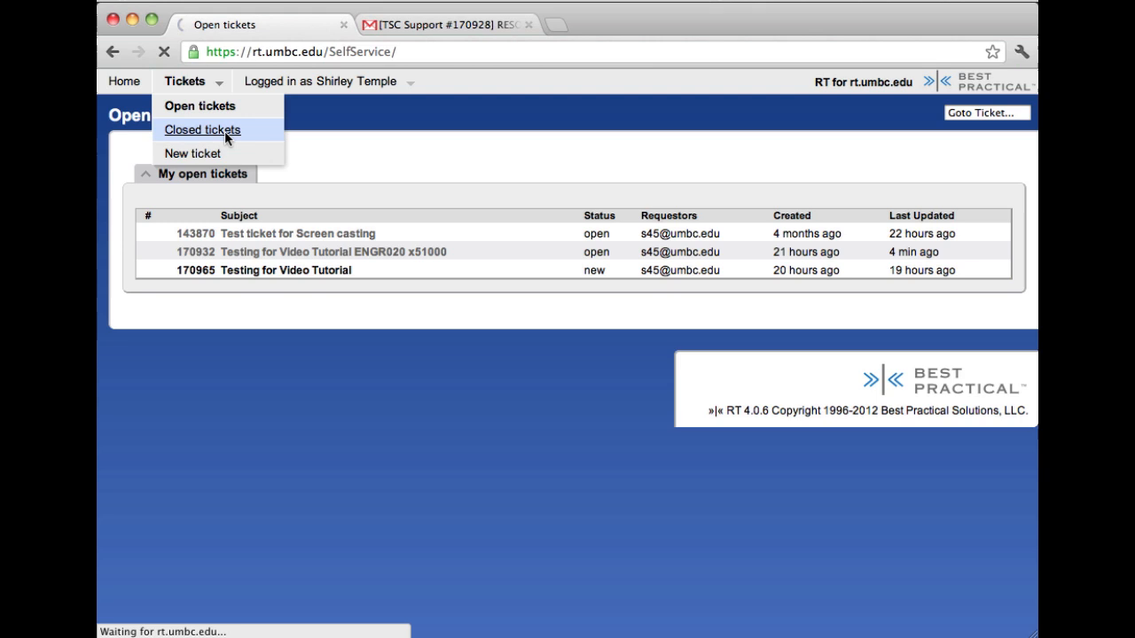
# Choose Tickets > Closed tickets to list the eight resolved tickets.
pyautogui.click(202, 129)
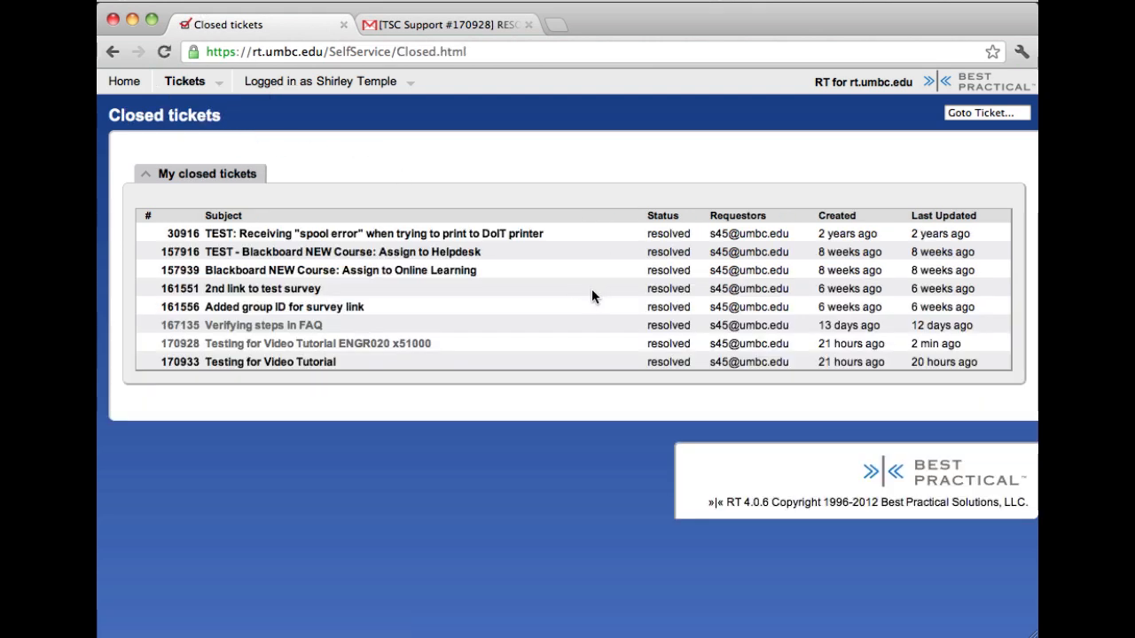
pyautogui.moveTo(558, 499)
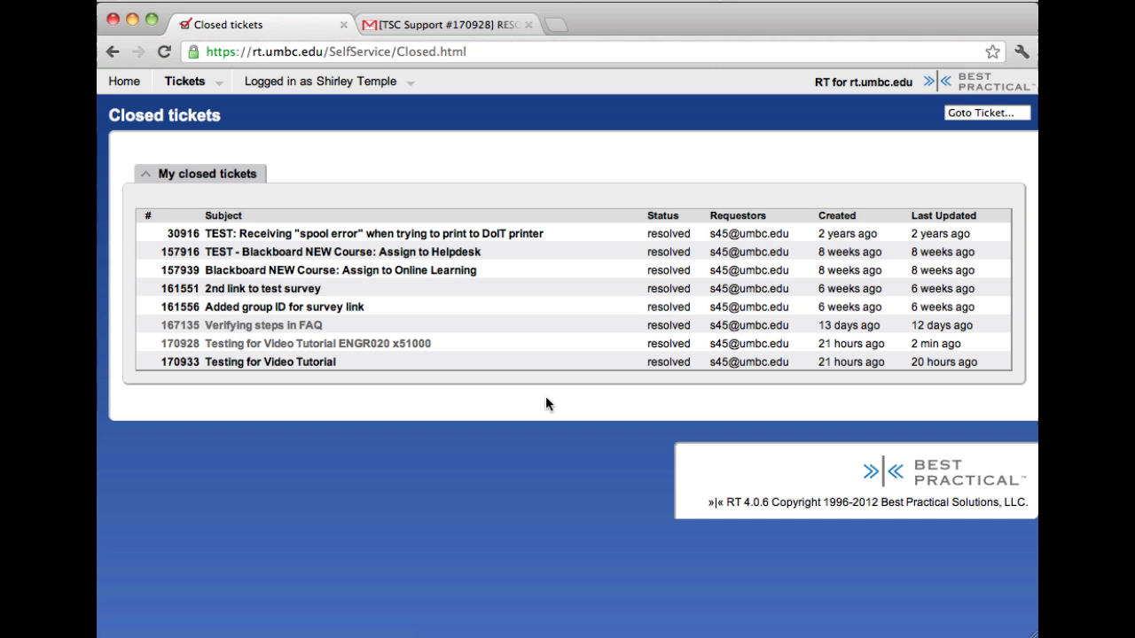
pyautogui.moveTo(535, 318)
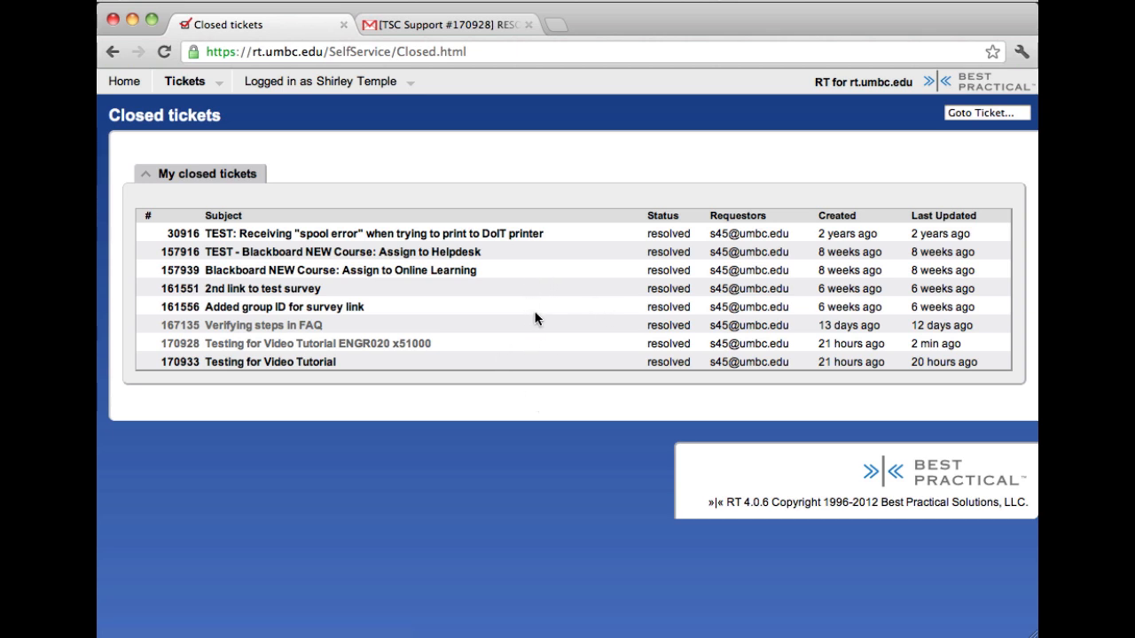
pyautogui.moveTo(574, 326)
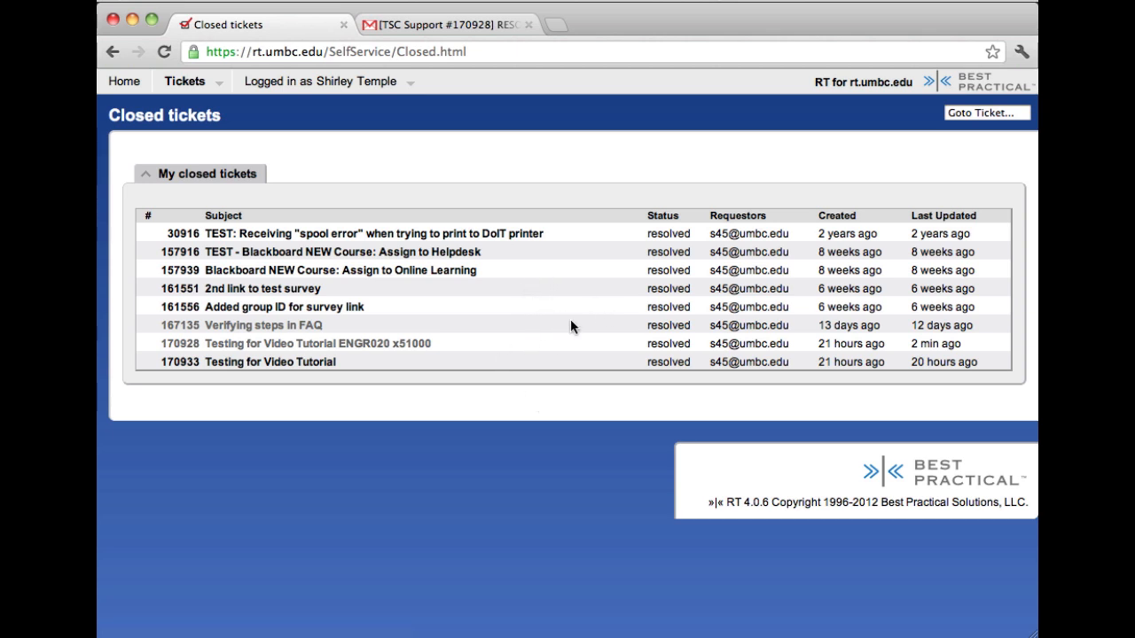
pyautogui.moveTo(483, 397)
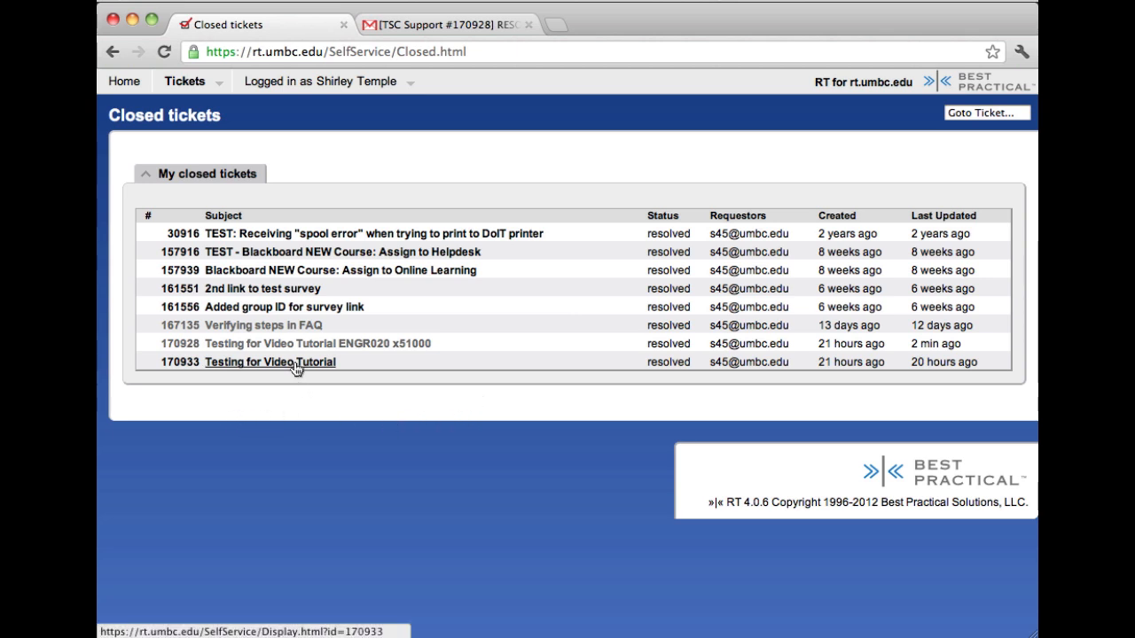
pyautogui.moveTo(270, 369)
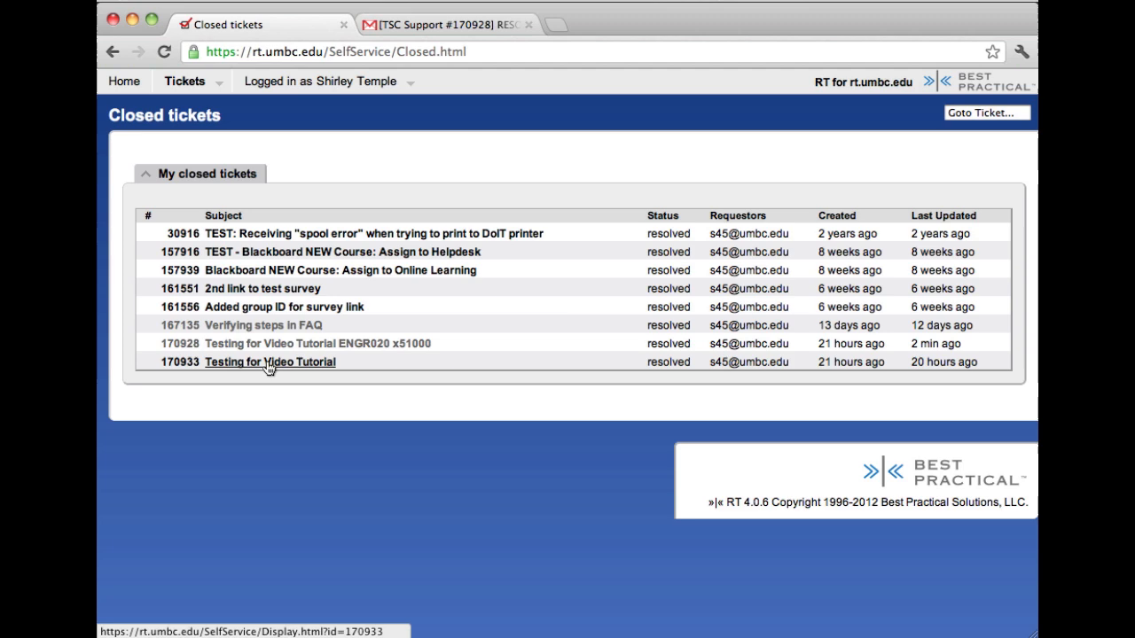
# Open ticket 170933 and reply to its latest correspondence entry.
pyautogui.click(270, 363)
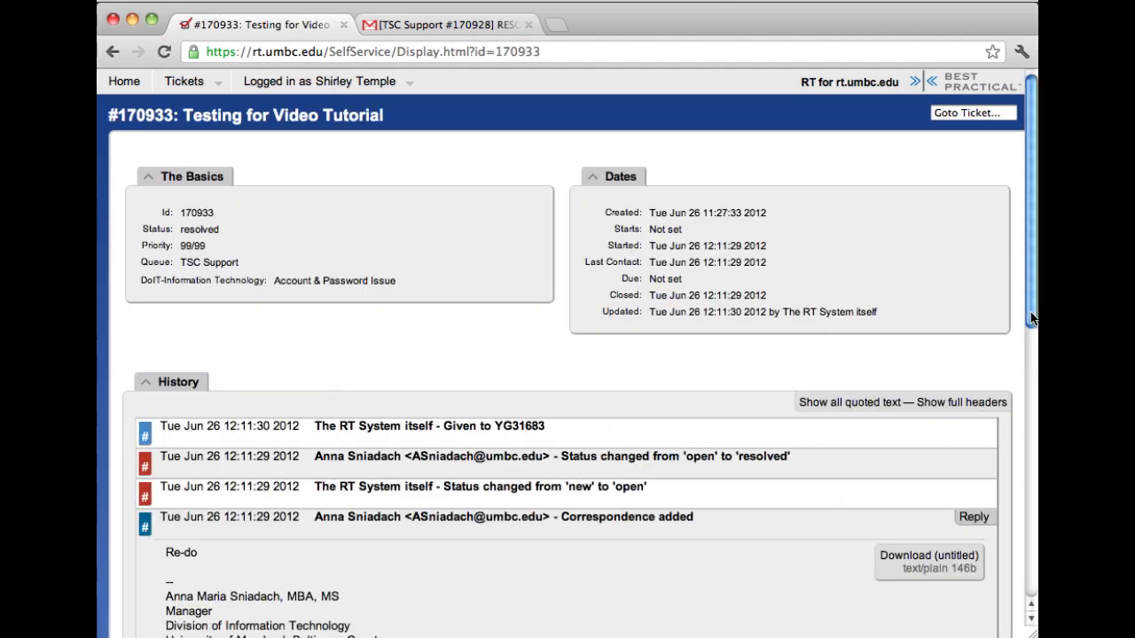
pyautogui.scroll(-3)
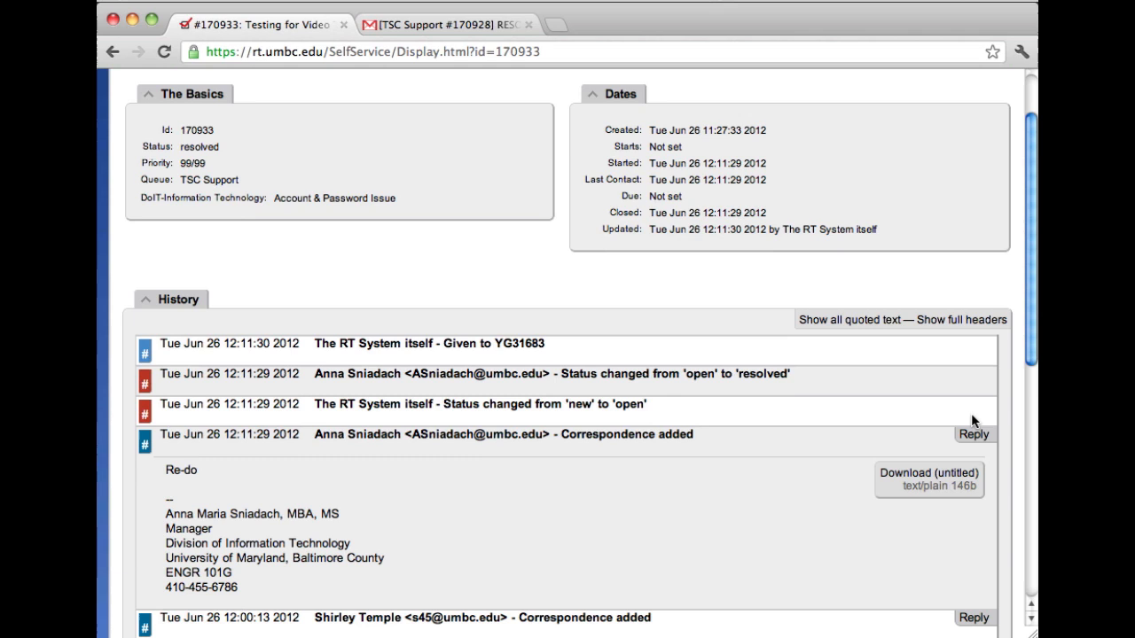
pyautogui.moveTo(484, 286)
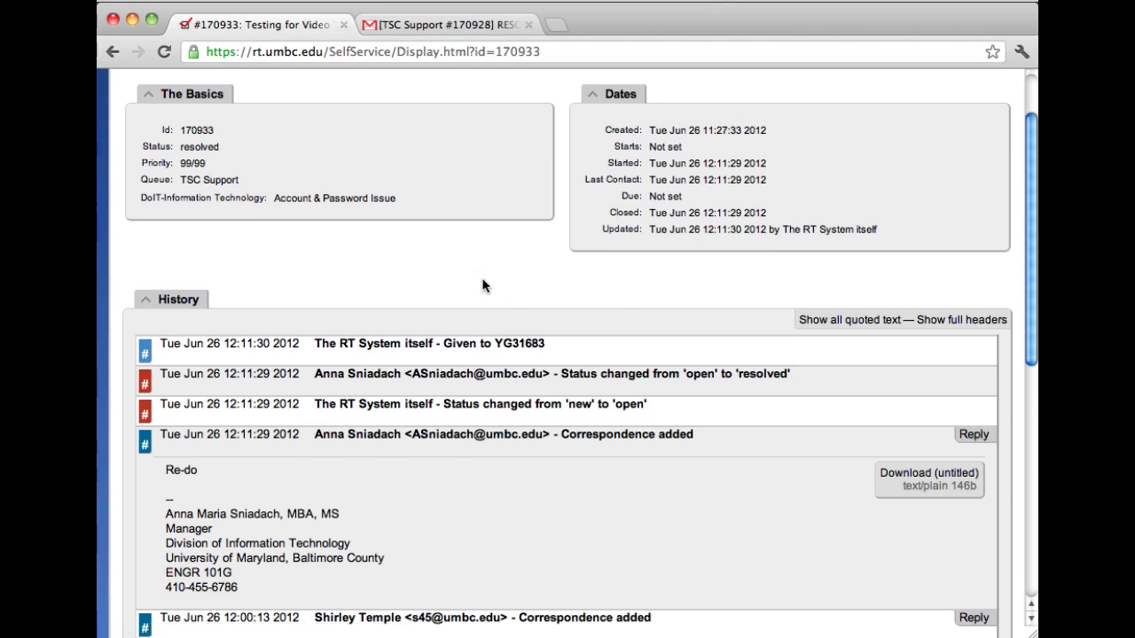
pyautogui.moveTo(220, 164)
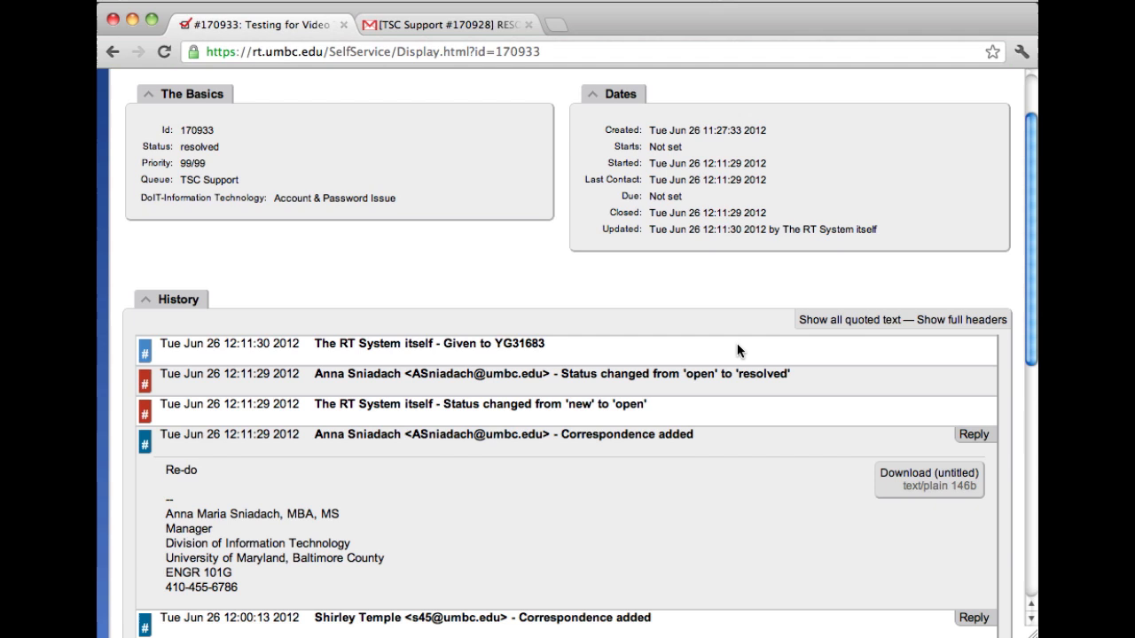
pyautogui.click(974, 432)
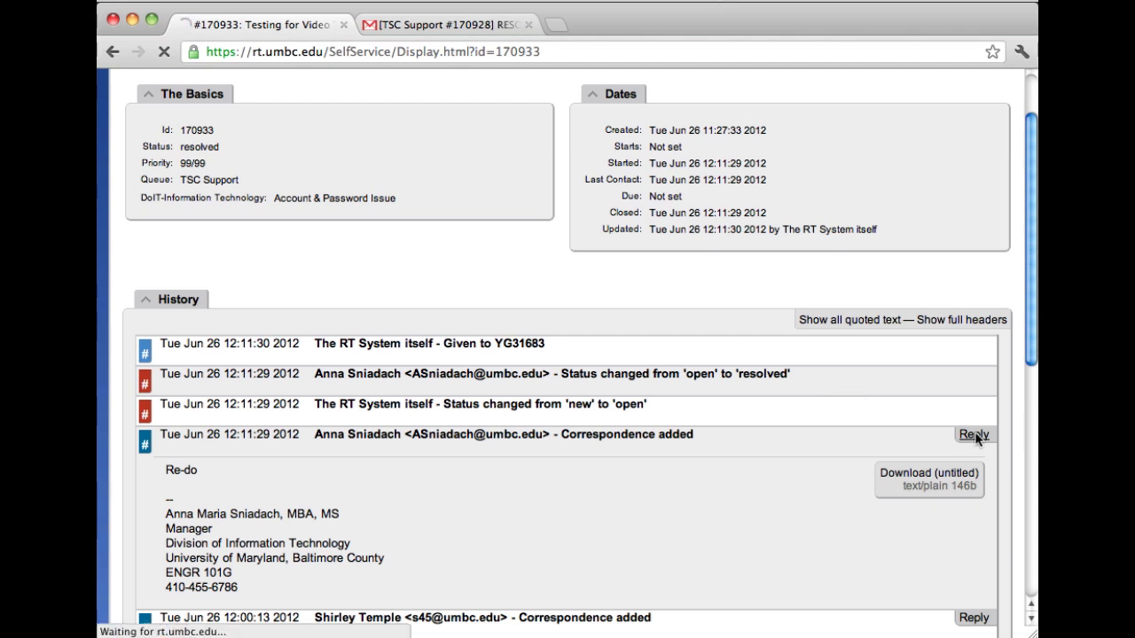
pyautogui.click(974, 433)
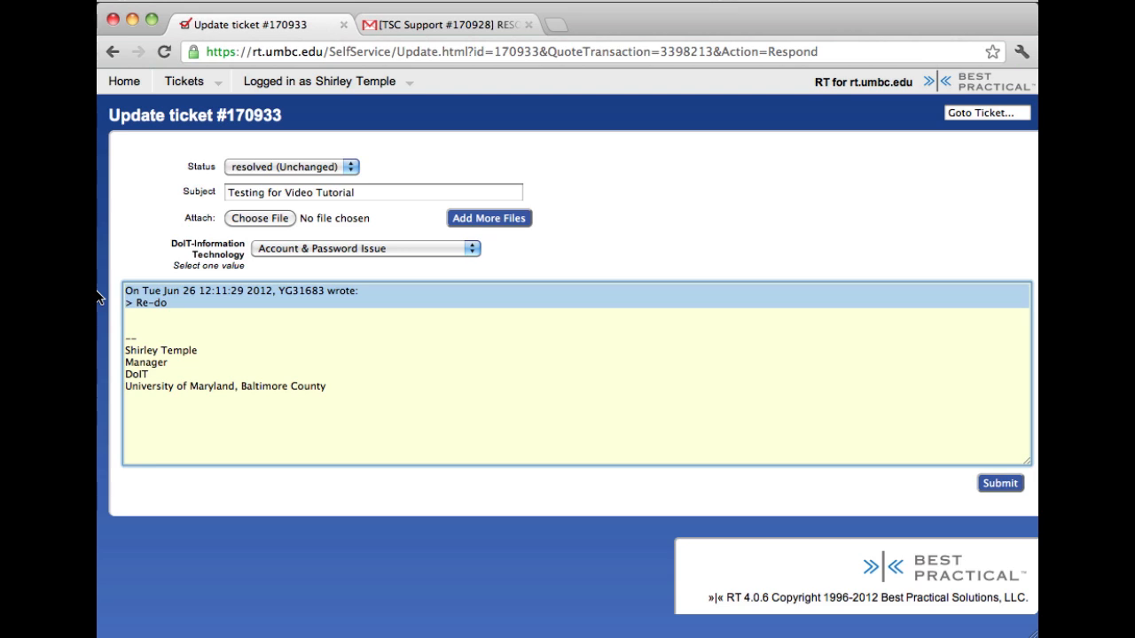
# Submit the reply 'Issue has come back after fix was applied yesterday. Need further assistance.'.
pyautogui.write('Issue has come back after fix was applied yesterday. Need further assistance.')
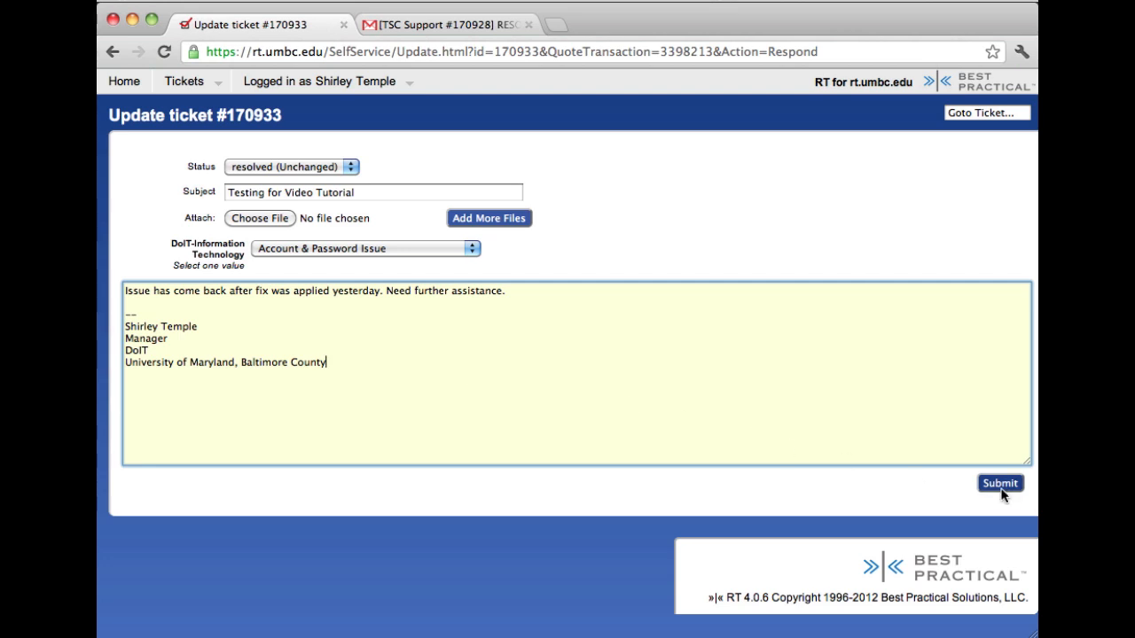
pyautogui.click(1001, 486)
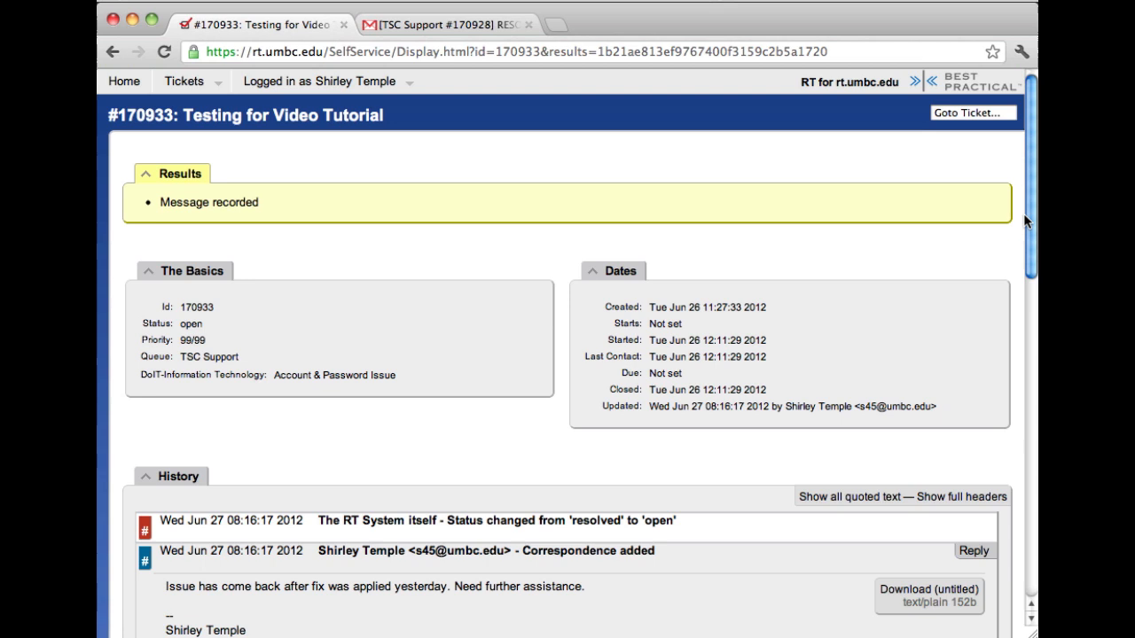
# Choose Tickets > Open tickets to confirm 170933 is open.
pyautogui.scroll(-3)
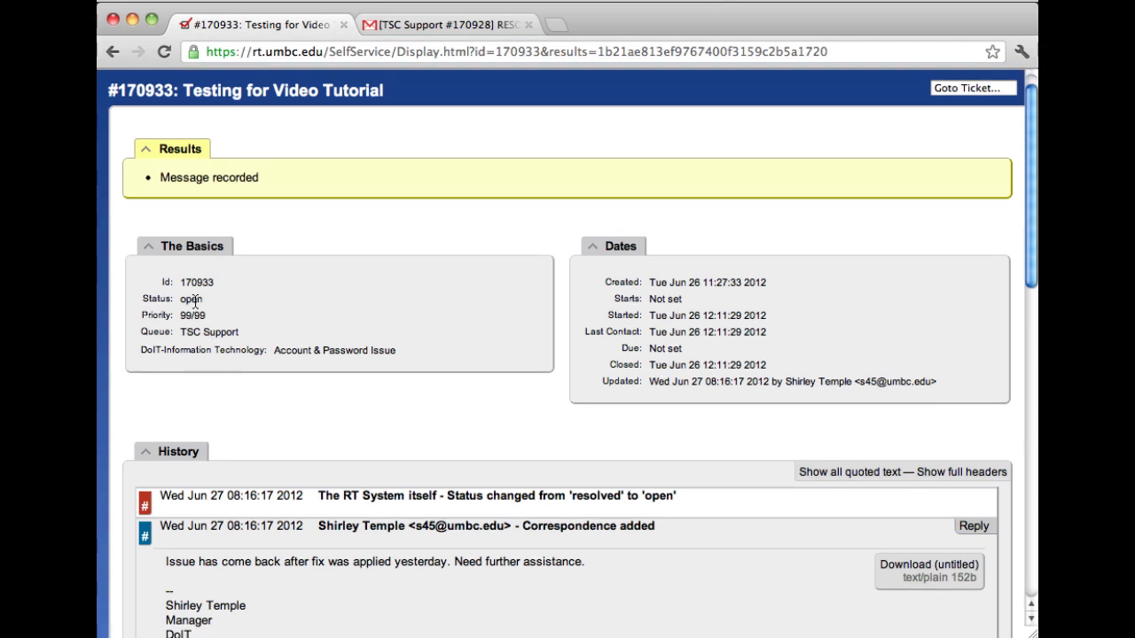
pyautogui.moveTo(197, 304)
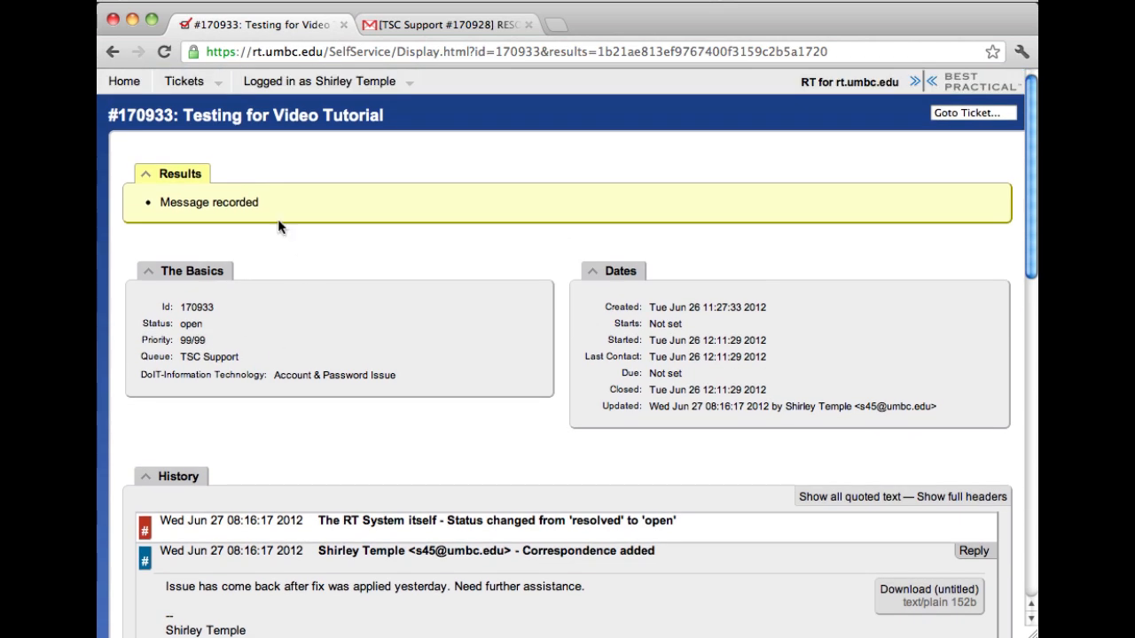
pyautogui.click(183, 81)
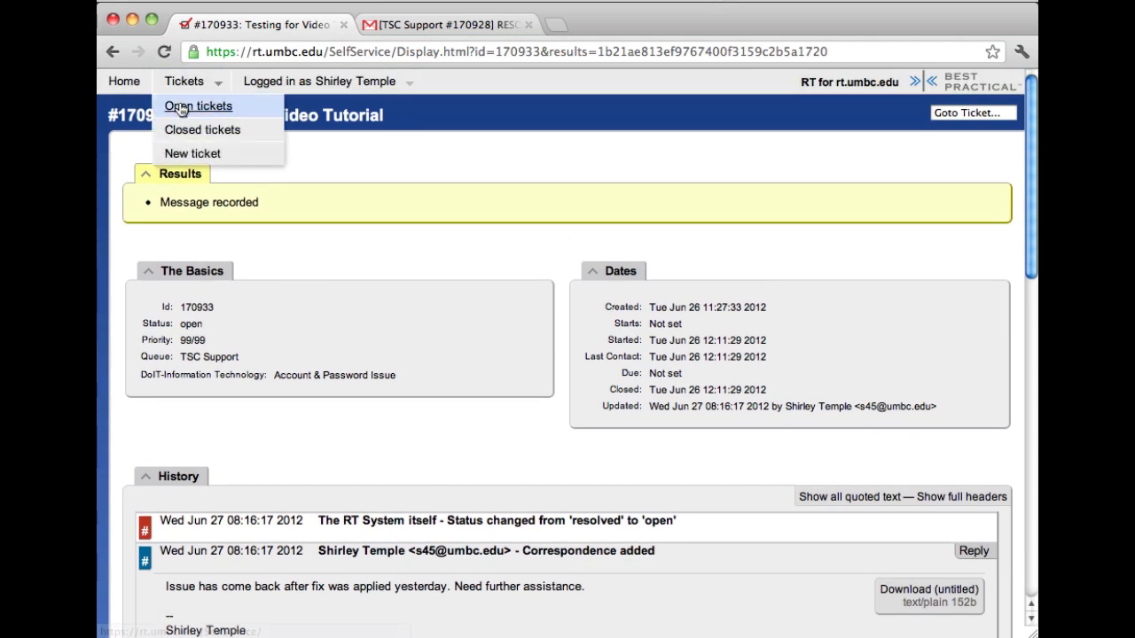
pyautogui.click(198, 105)
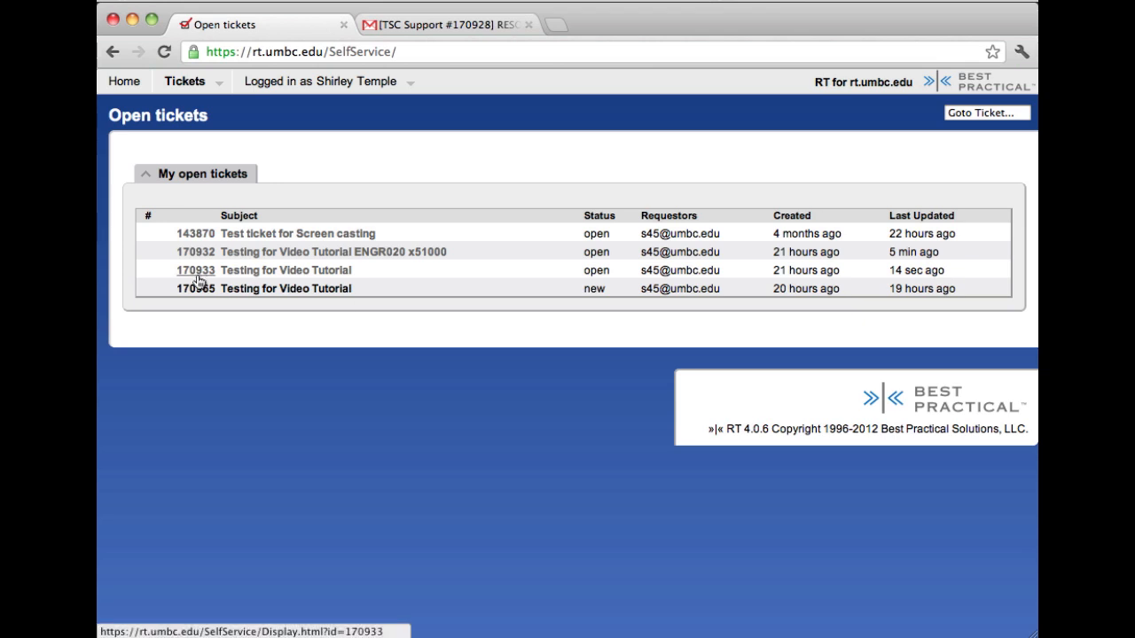
pyautogui.moveTo(344, 272)
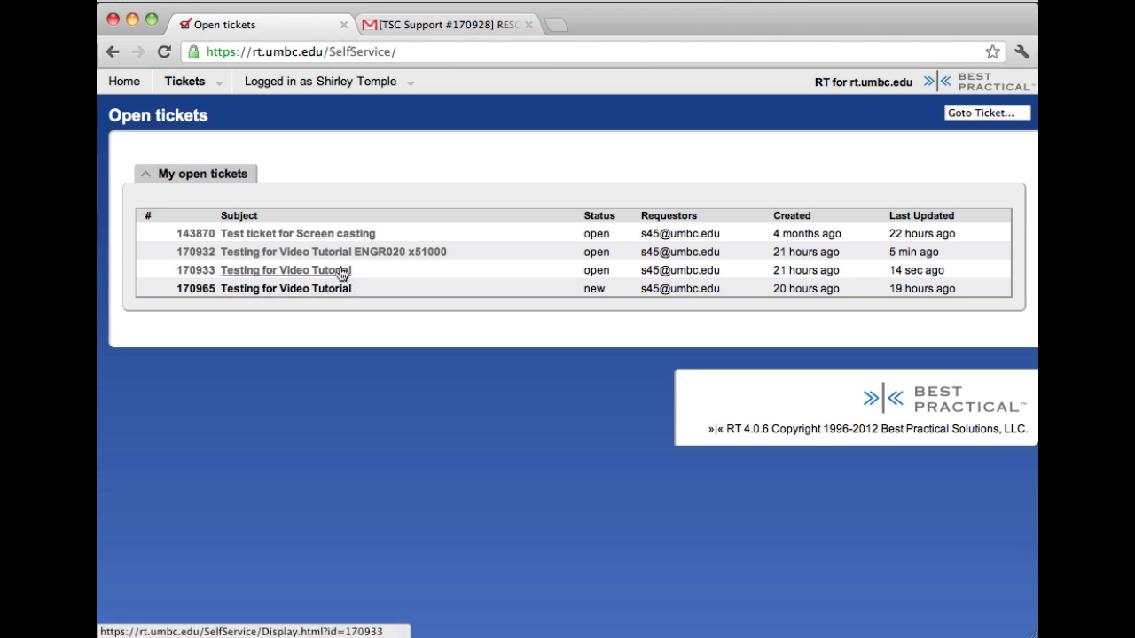
pyautogui.moveTo(603, 275)
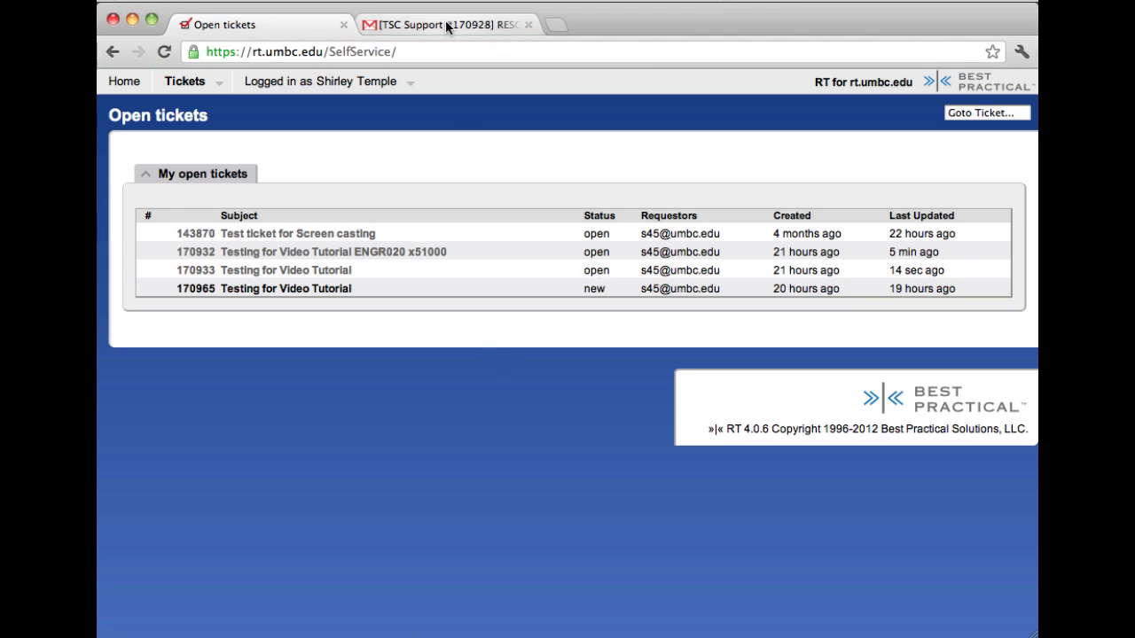
# Switch to the Gmail tab with the [TSC Support #170928] RESOLVED thread.
pyautogui.click(456, 25)
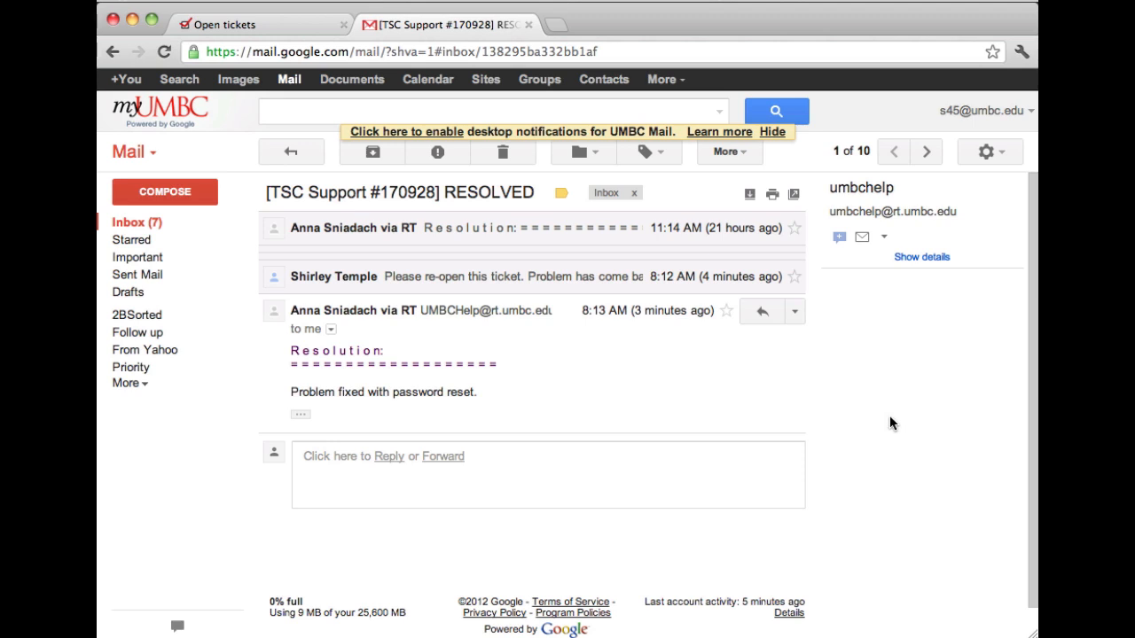
pyautogui.moveTo(661, 397)
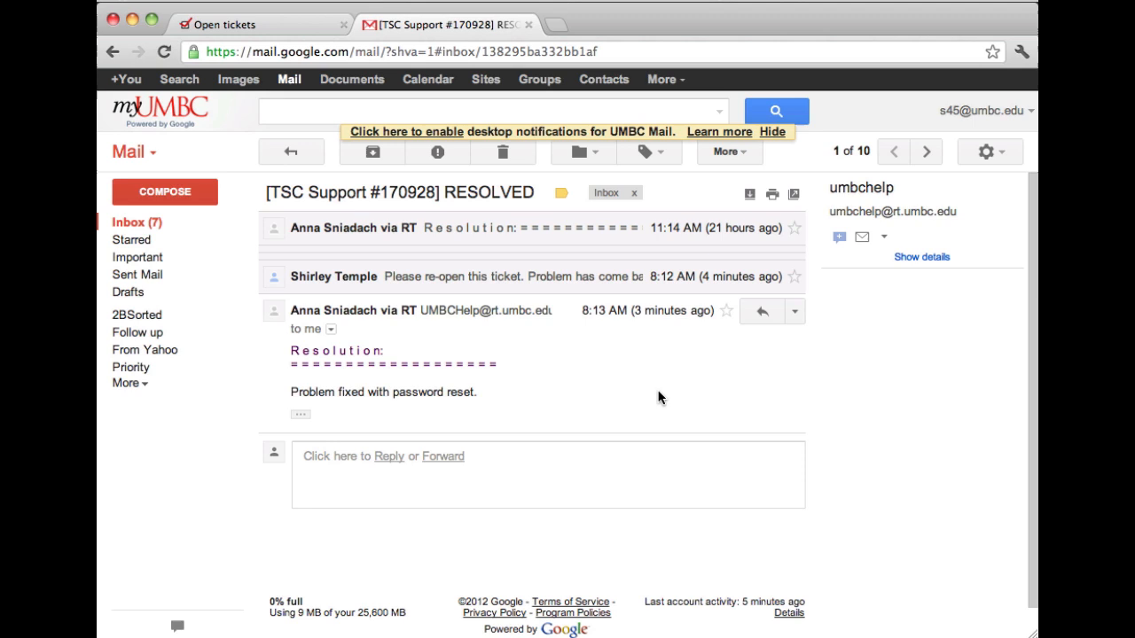
pyautogui.moveTo(685, 403)
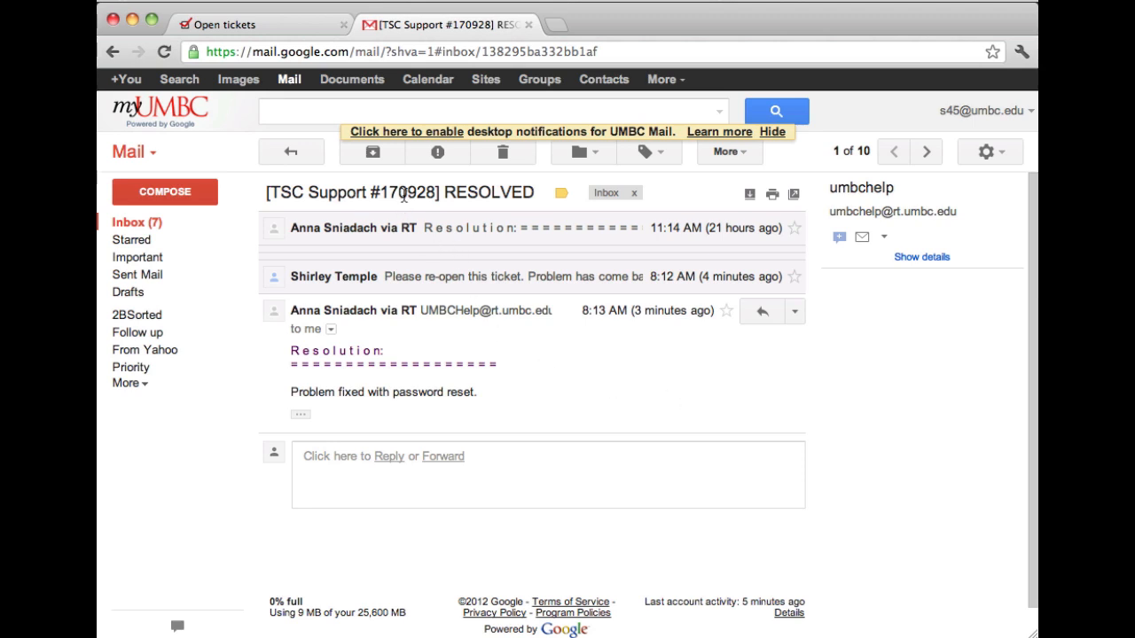
pyautogui.moveTo(401, 197)
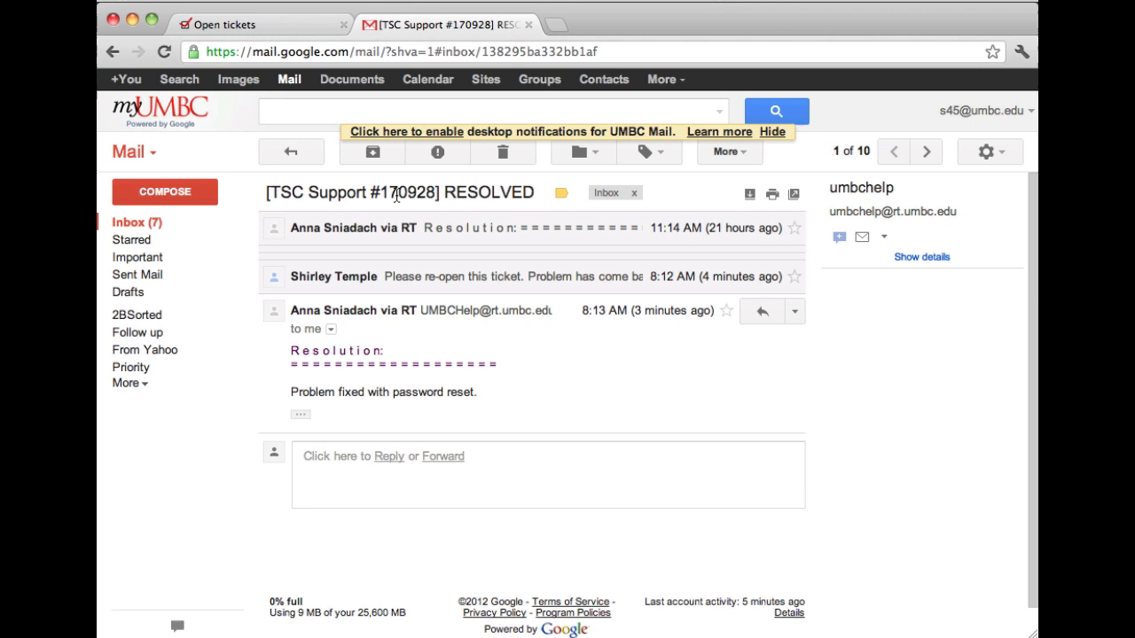
pyautogui.moveTo(757, 412)
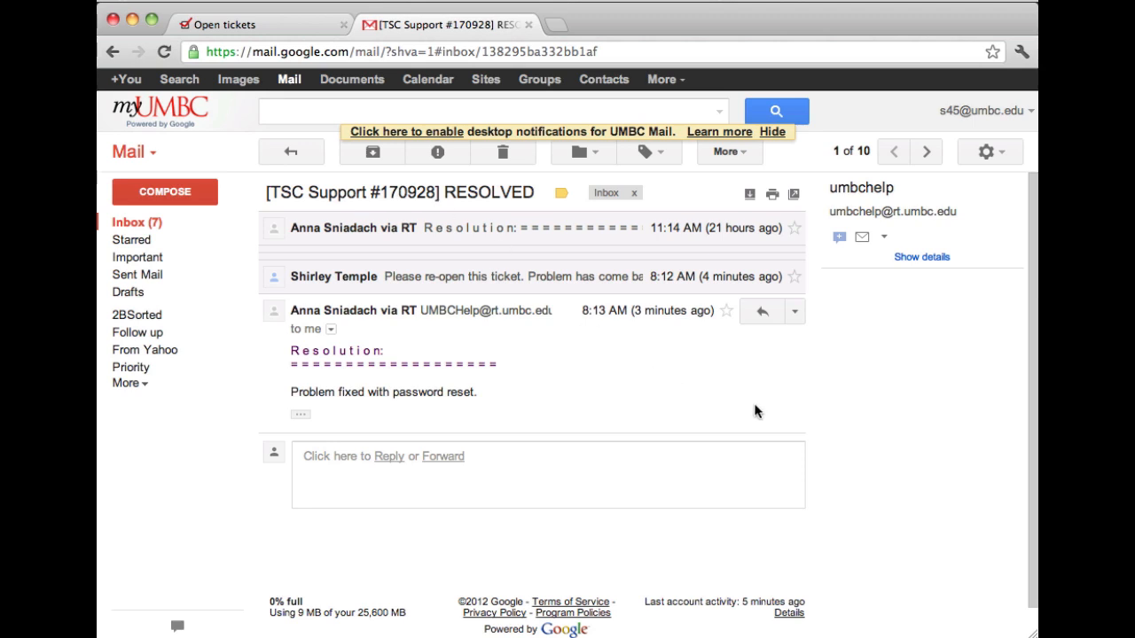
pyautogui.moveTo(565, 407)
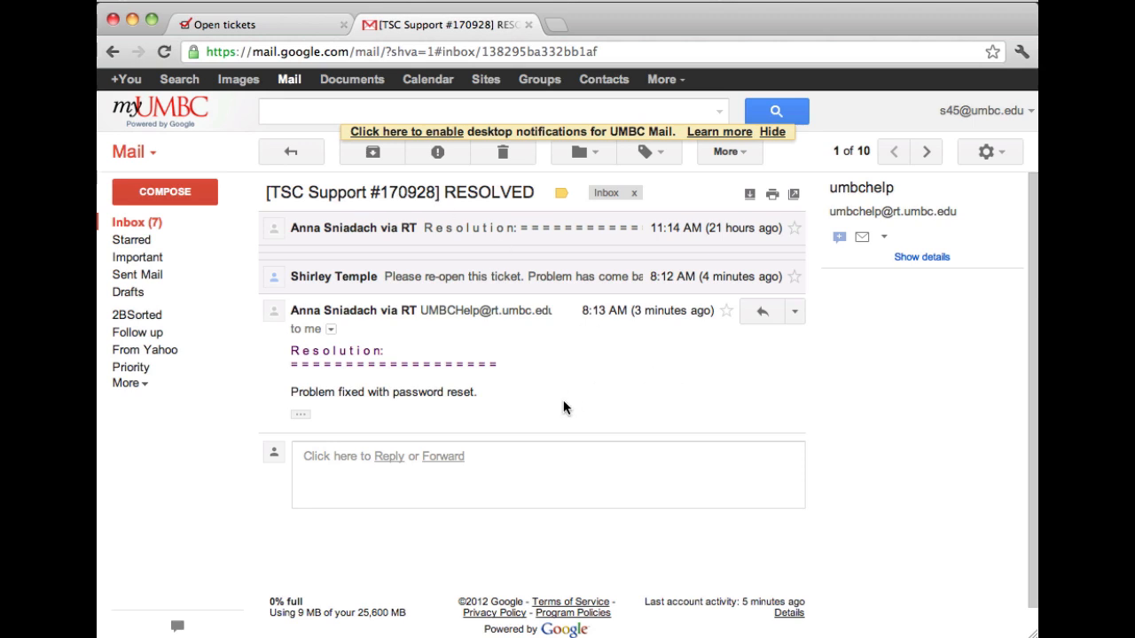
# Reply 'Problem still occurs after yesterday's password reset...' to the resolution email and send.
pyautogui.click(389, 456)
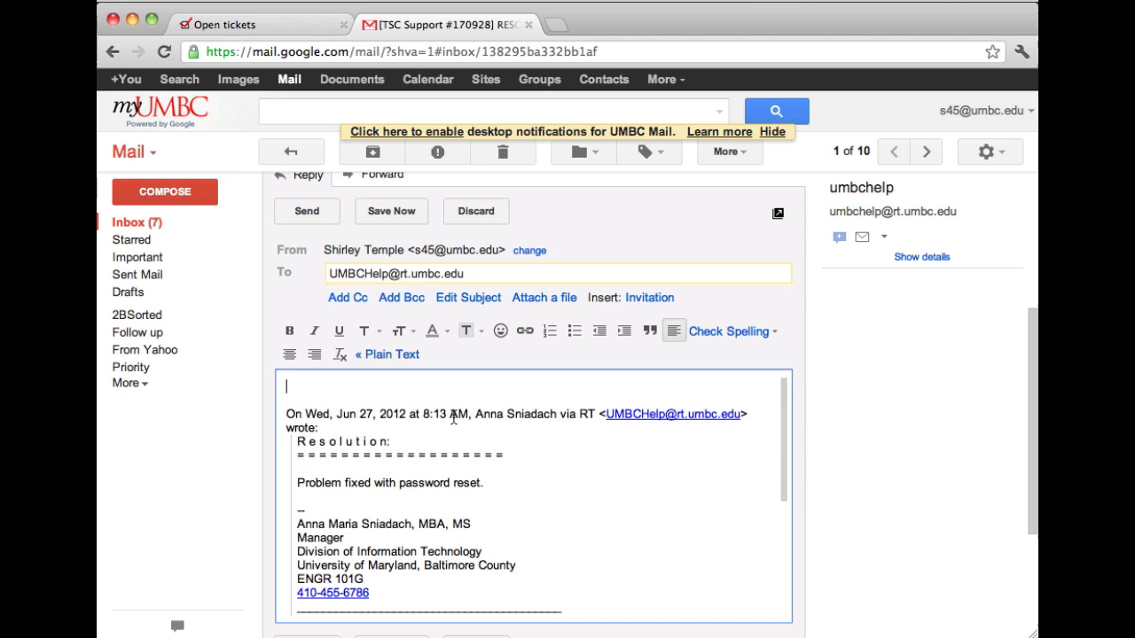
pyautogui.write("Problem still occurs after yesterday's password reset. Please provide further assistance.")
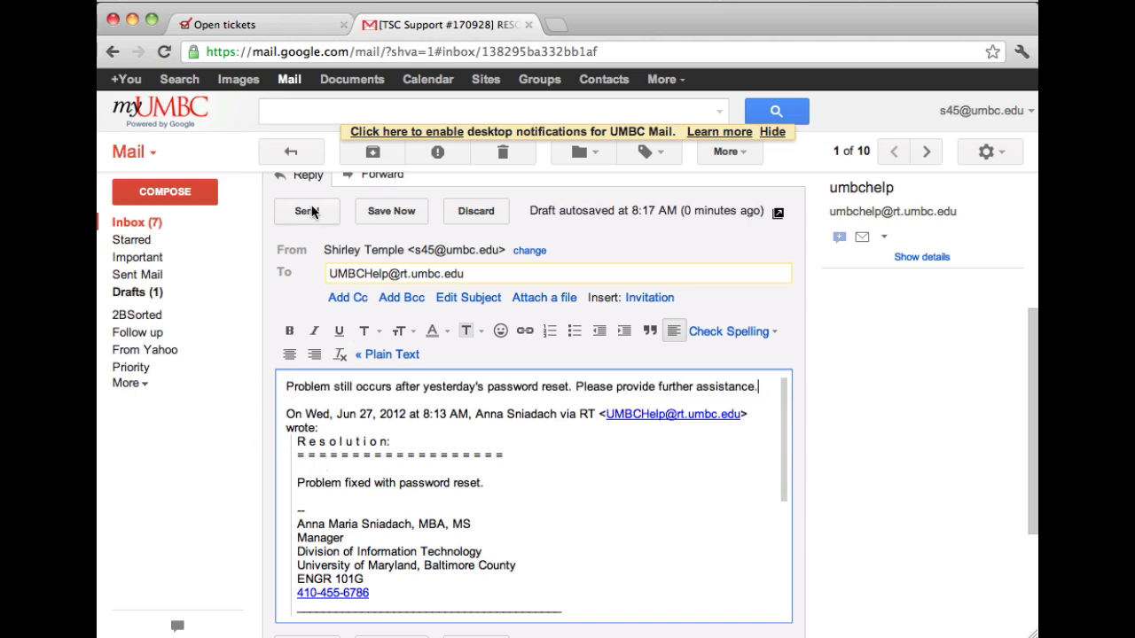
pyautogui.click(306, 211)
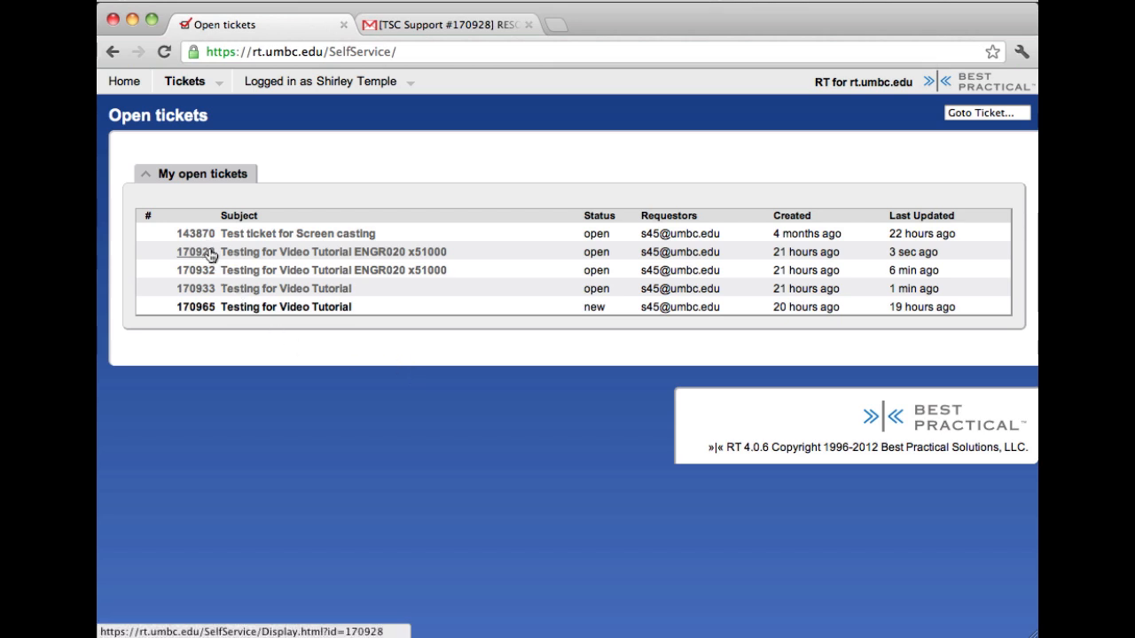
pyautogui.moveTo(268, 259)
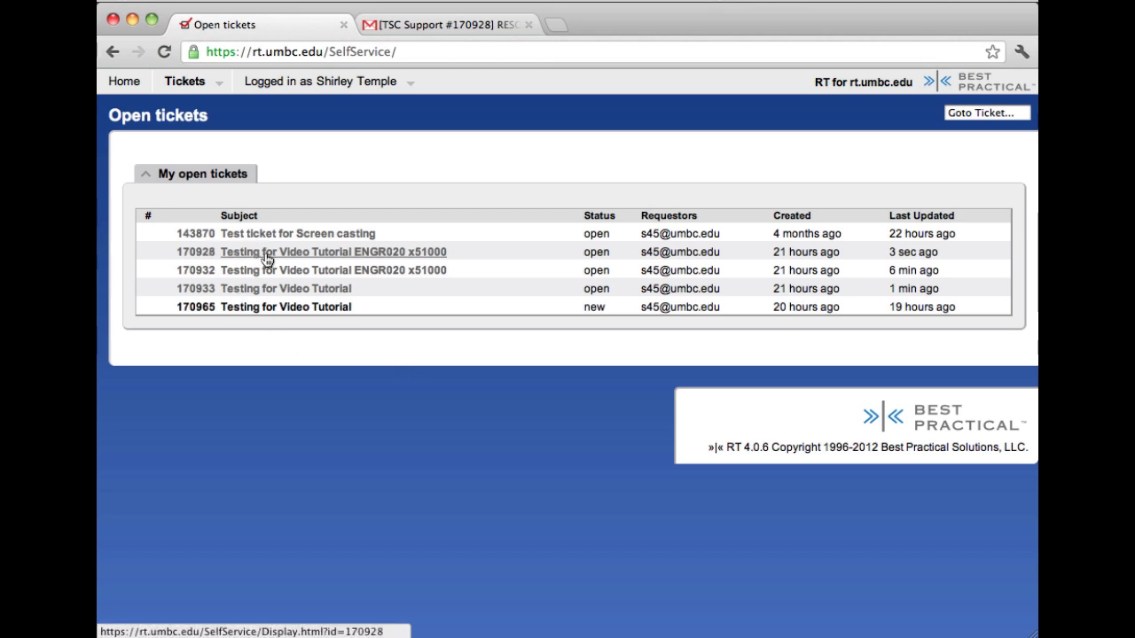